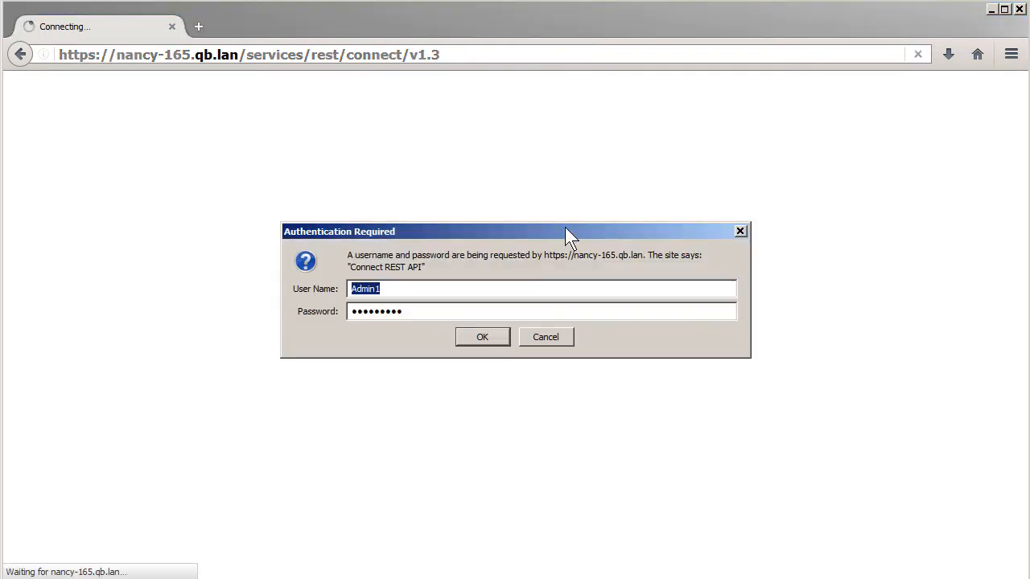
Submit the login credentials to load the REST API v1.3 root collections JSON
left_click(483, 336)
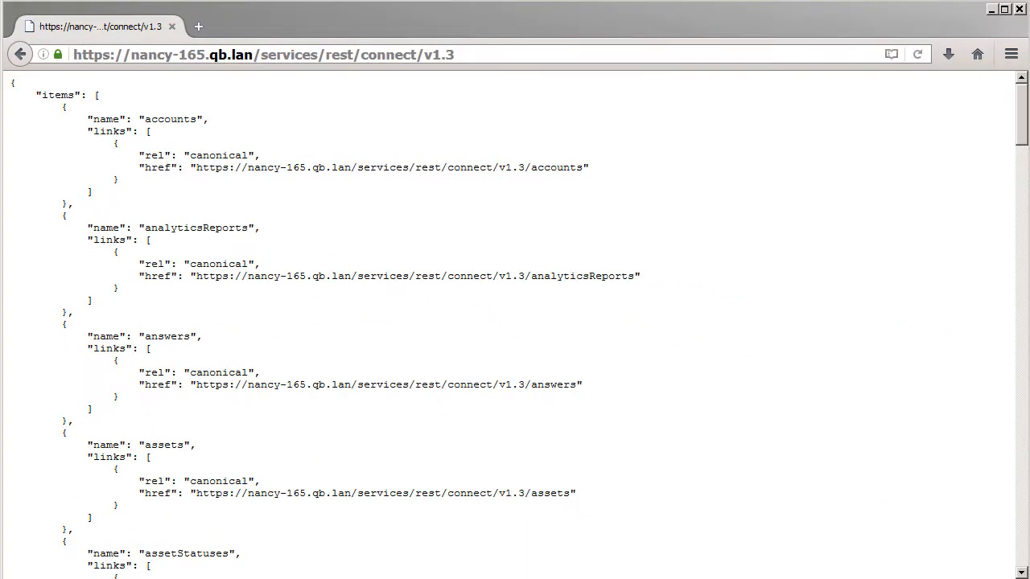
Append 'contacts' to the /v1.3/ address to request the contacts collection
left_click(274, 55)
type("/")
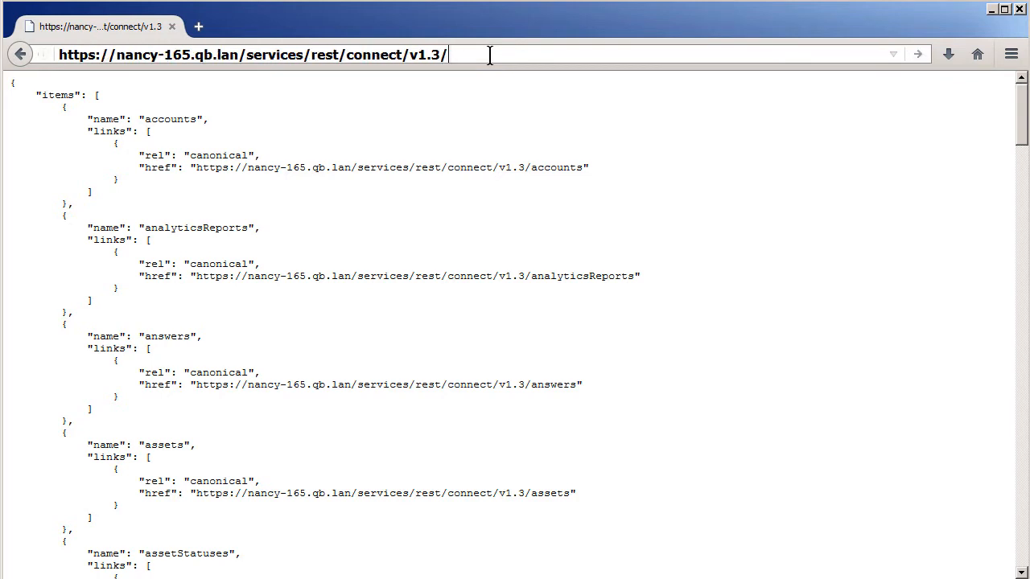
type("cont")
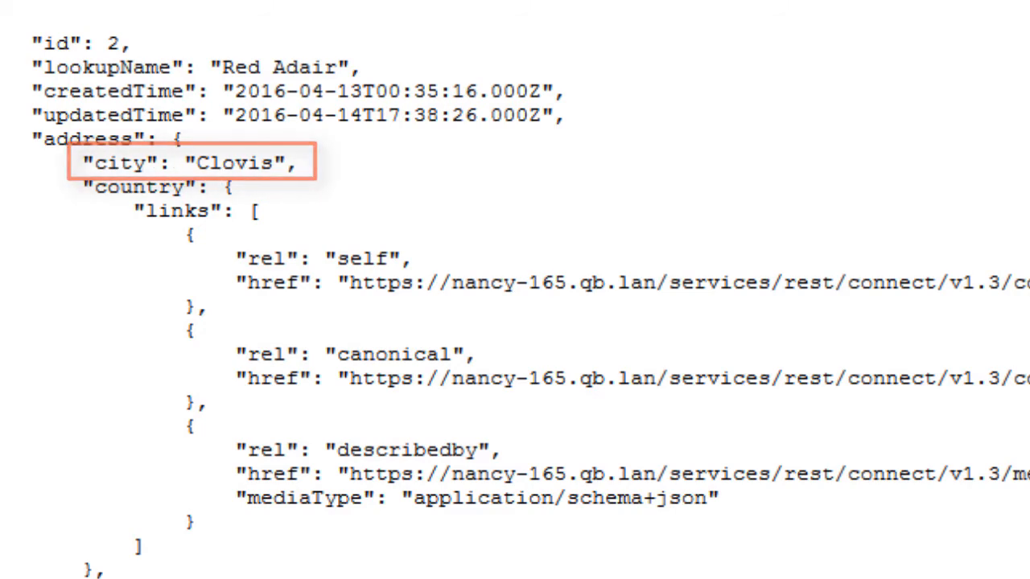
Scroll contact id 2's JSON to its address city, postal code and state
scroll("down", 3)
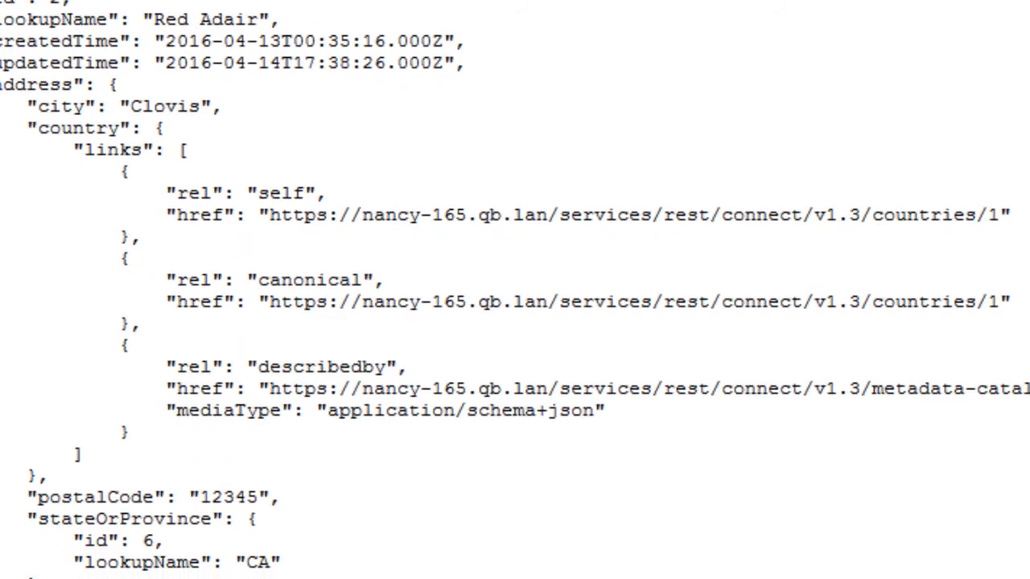